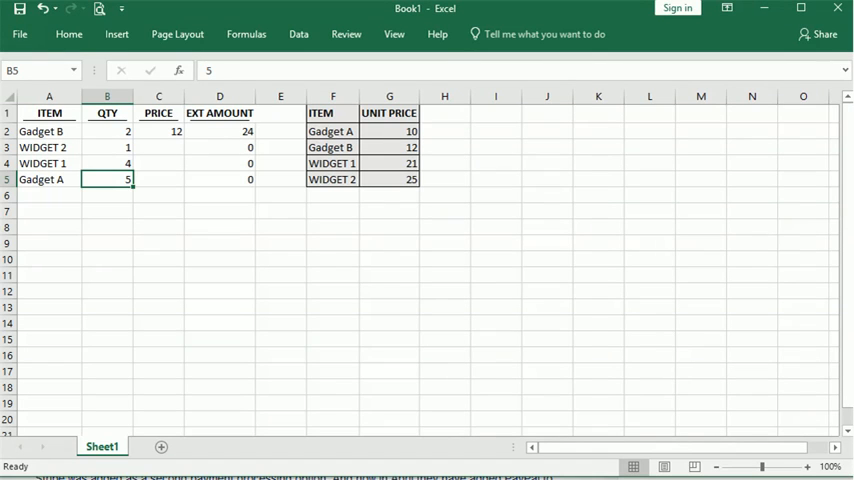
{"action": "mouse_move", "coordinate": [288, 234]}
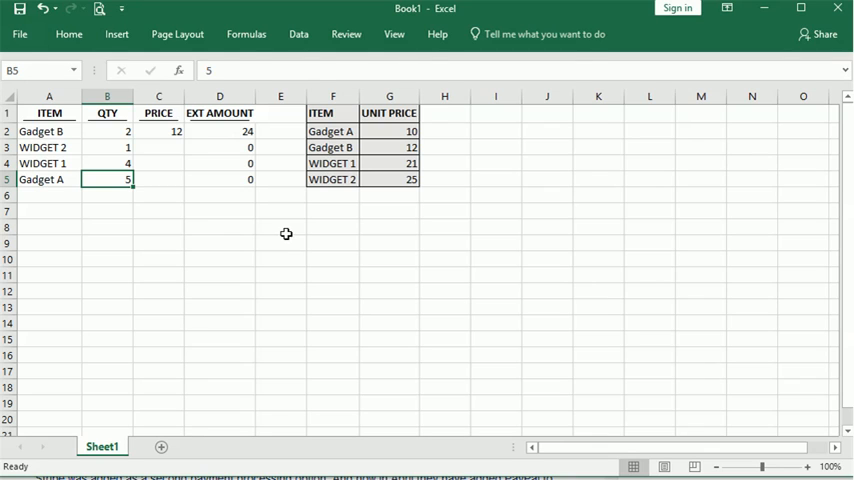
{"action": "mouse_move", "coordinate": [164, 276]}
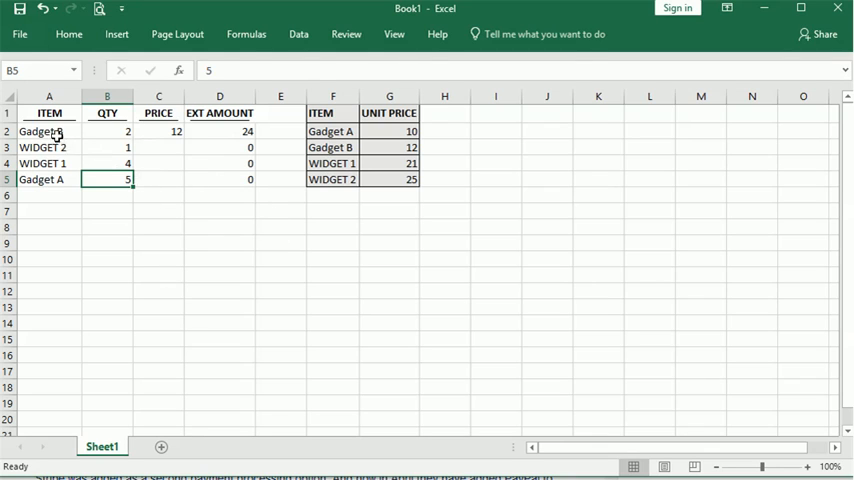
Step: Review the item, QTY and PRICE cells, then clear Gadget B's existing lookup formula in C2
{"action": "left_click", "coordinate": [48, 132]}
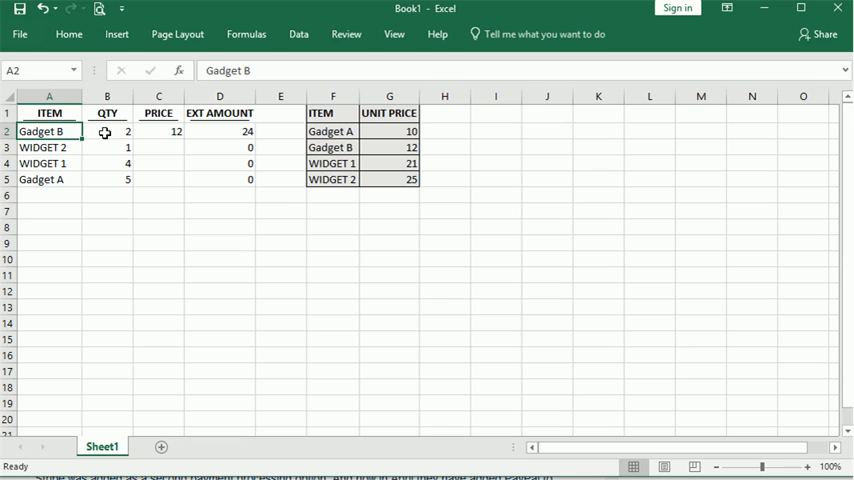
{"action": "left_click", "coordinate": [108, 180]}
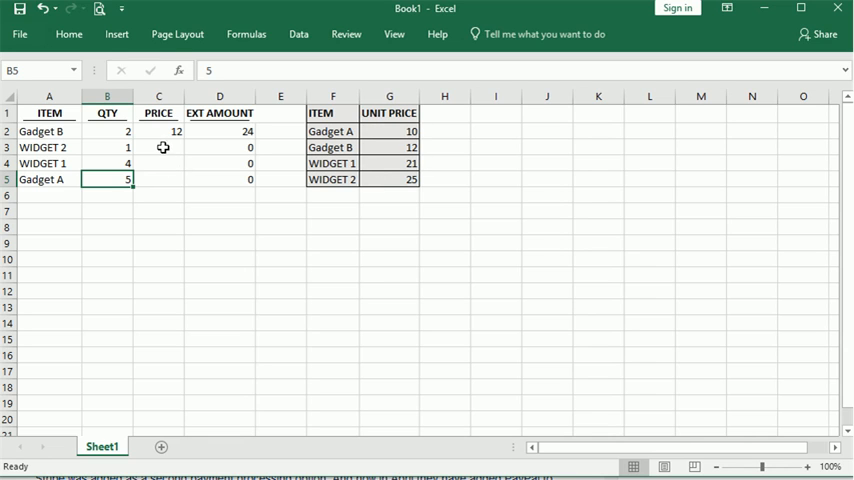
{"action": "left_click", "coordinate": [158, 180]}
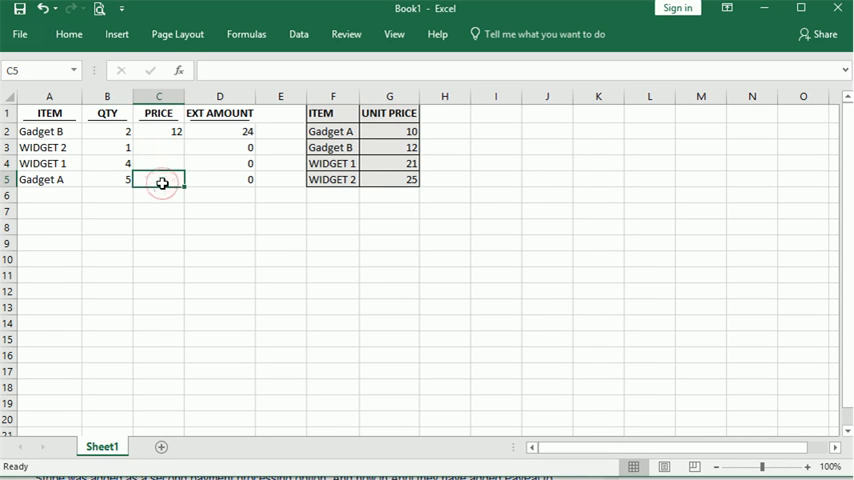
{"action": "left_click_drag", "start_coordinate": [106, 132], "coordinate": [106, 180]}
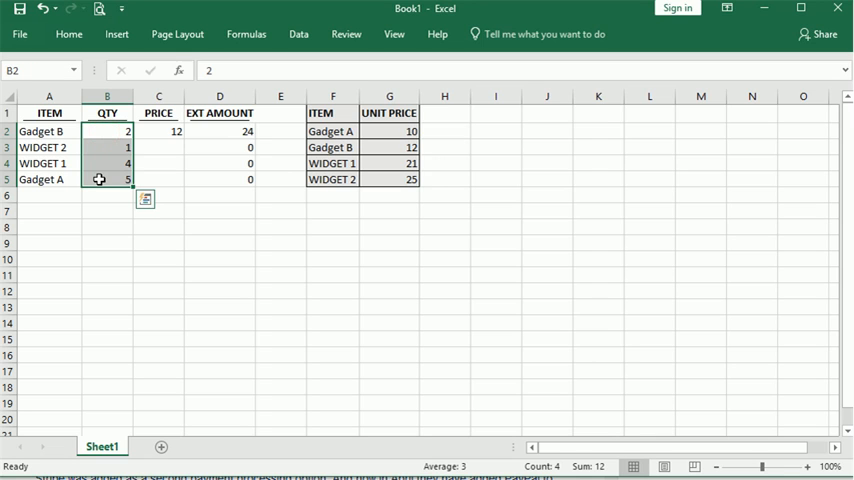
{"action": "left_click", "coordinate": [332, 132]}
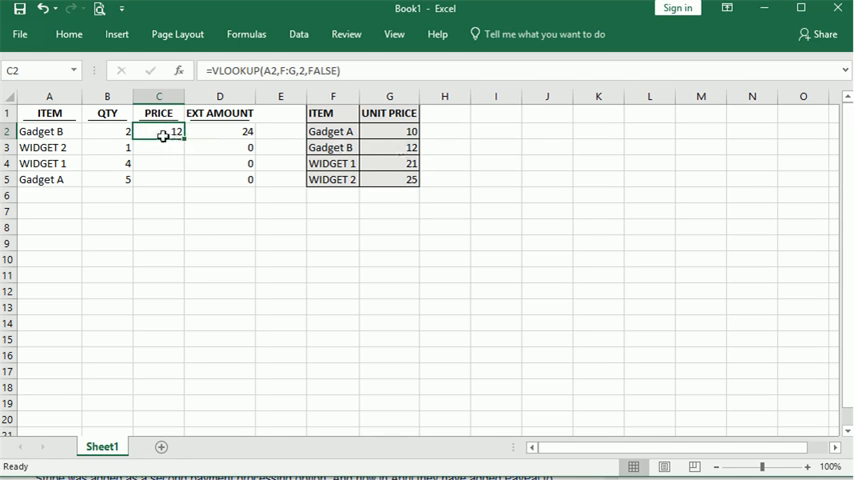
{"action": "key", "text": "Delete"}
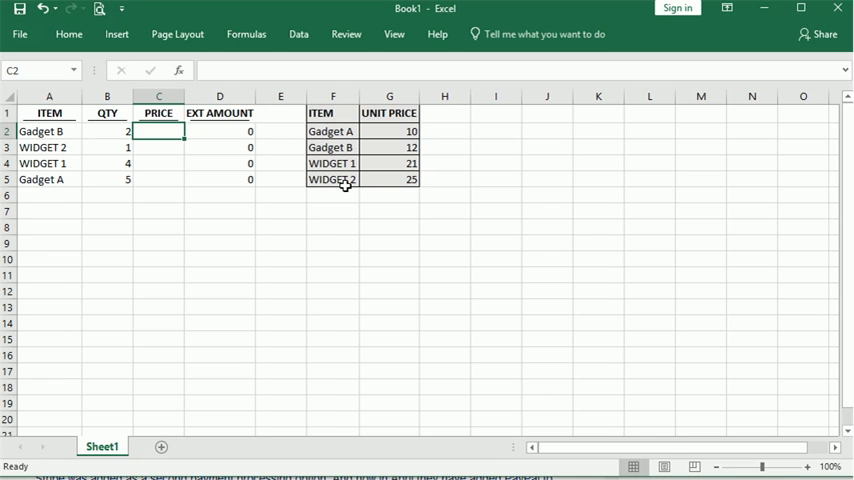
{"action": "mouse_move", "coordinate": [136, 454]}
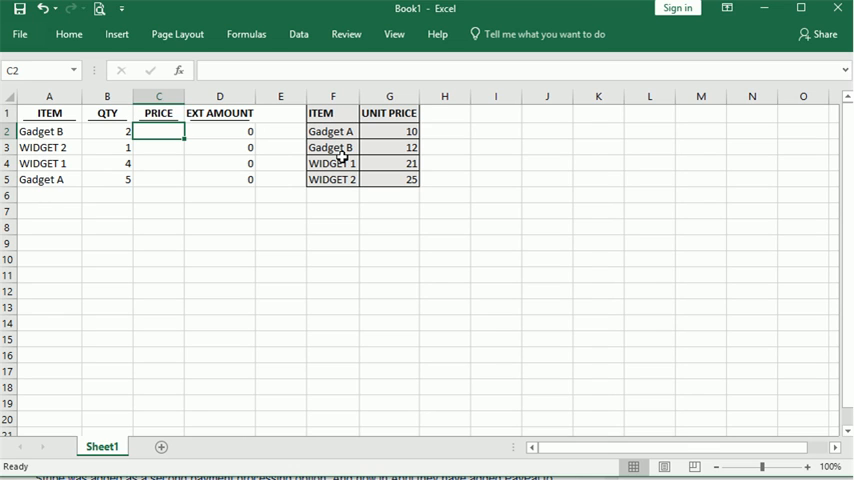
{"action": "mouse_move", "coordinate": [148, 148]}
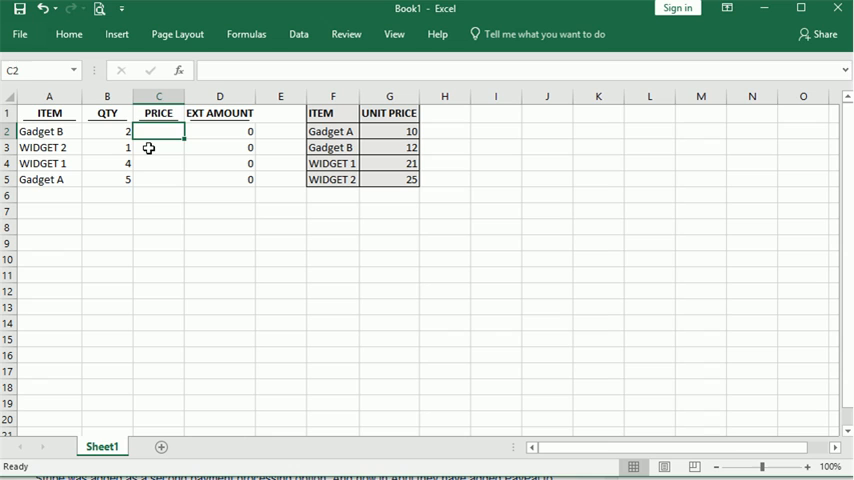
Step: Begin a =vlookup( formula in Gadget B's PRICE cell C2
{"action": "type", "text": "=v"}
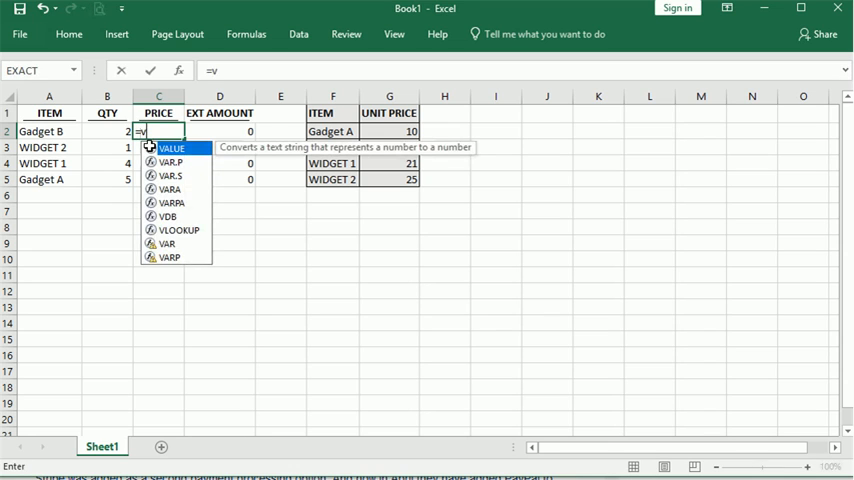
{"action": "type", "text": "looku"}
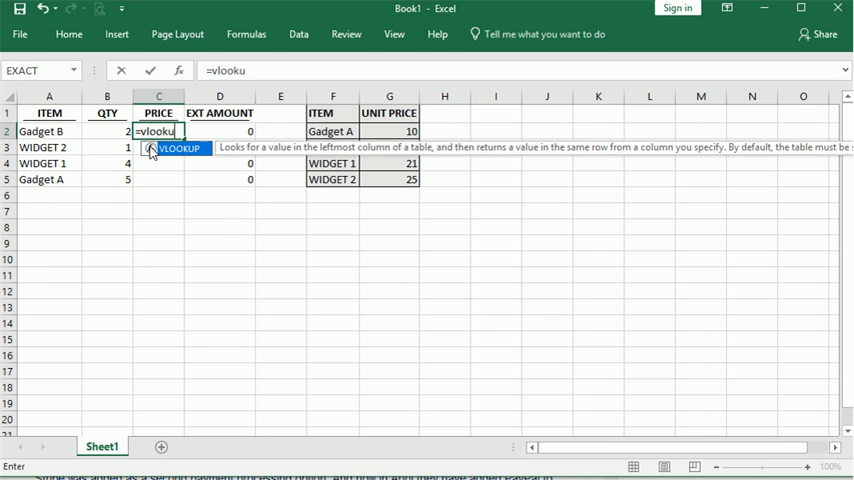
{"action": "type", "text": "p("}
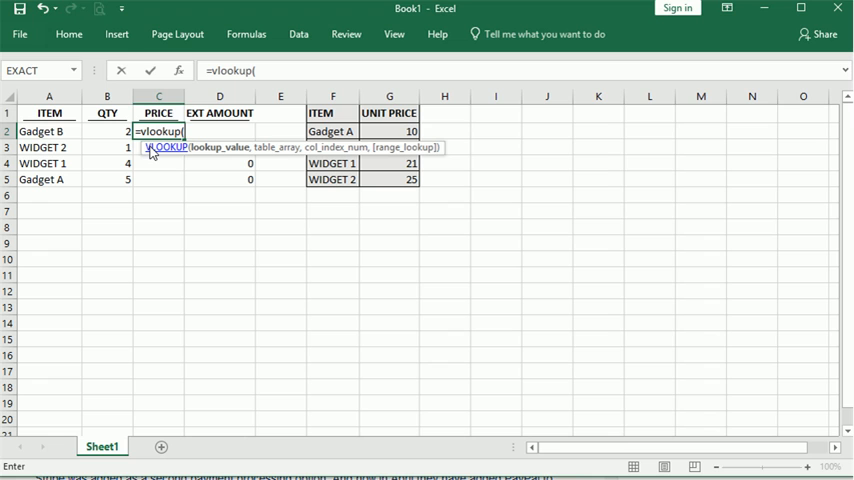
{"action": "mouse_move", "coordinate": [182, 72]}
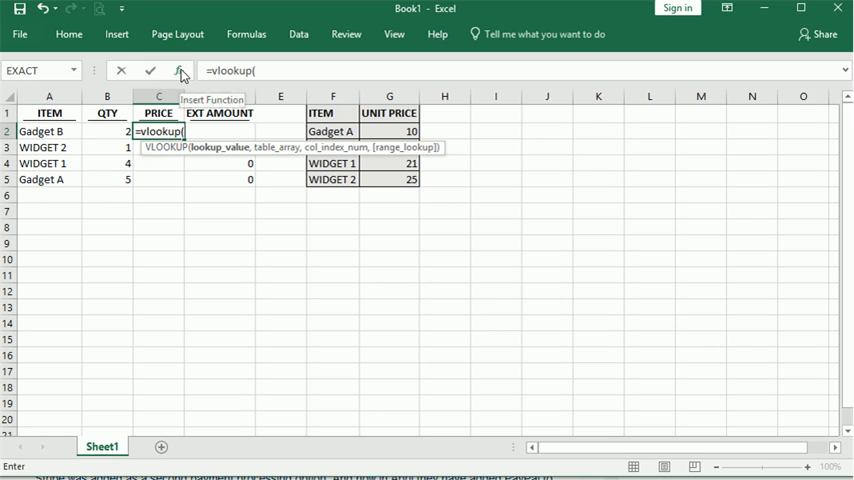
Step: Bring up the VLOOKUP Function Arguments dialog and move it off the data
{"action": "left_click", "coordinate": [180, 72]}
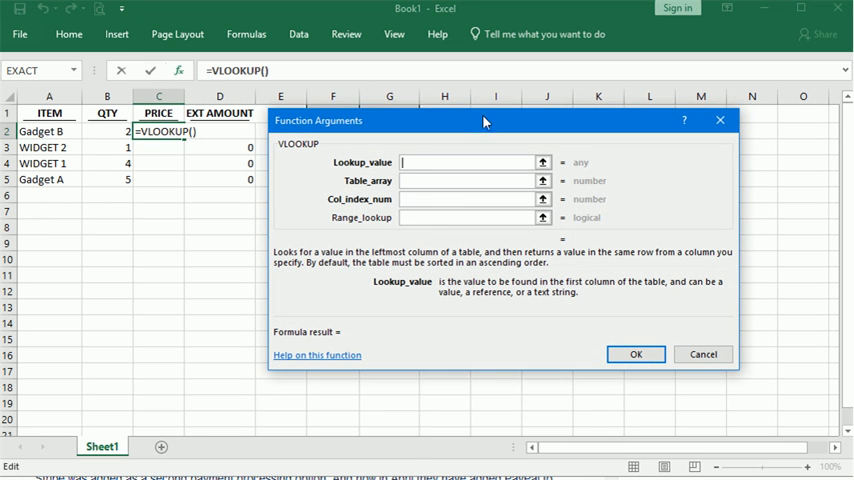
{"action": "left_click_drag", "start_coordinate": [484, 120], "coordinate": [538, 138]}
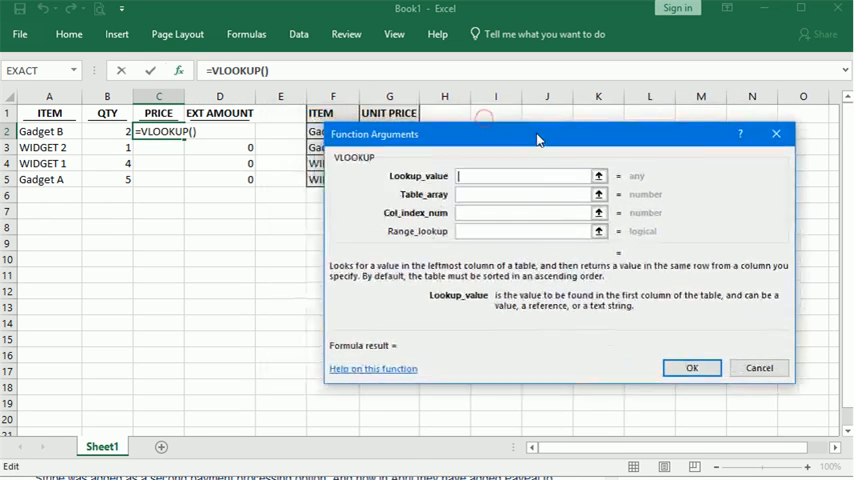
{"action": "left_click_drag", "start_coordinate": [538, 134], "coordinate": [548, 124]}
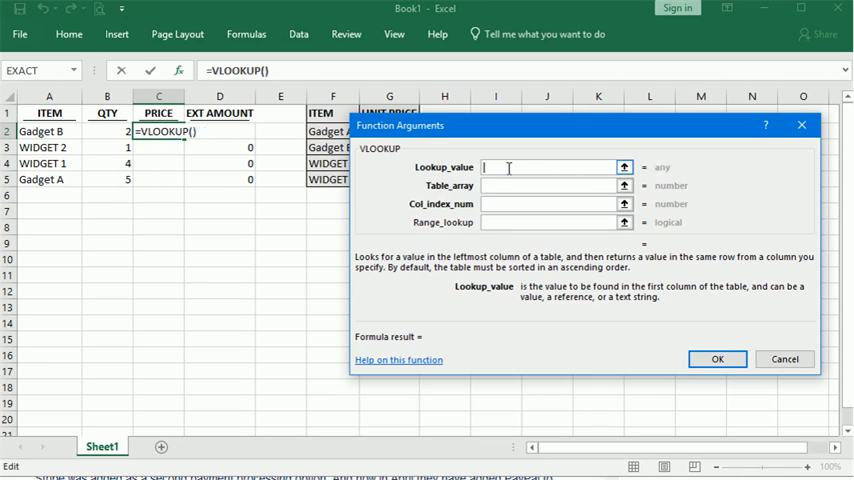
{"action": "type", "text": "1"}
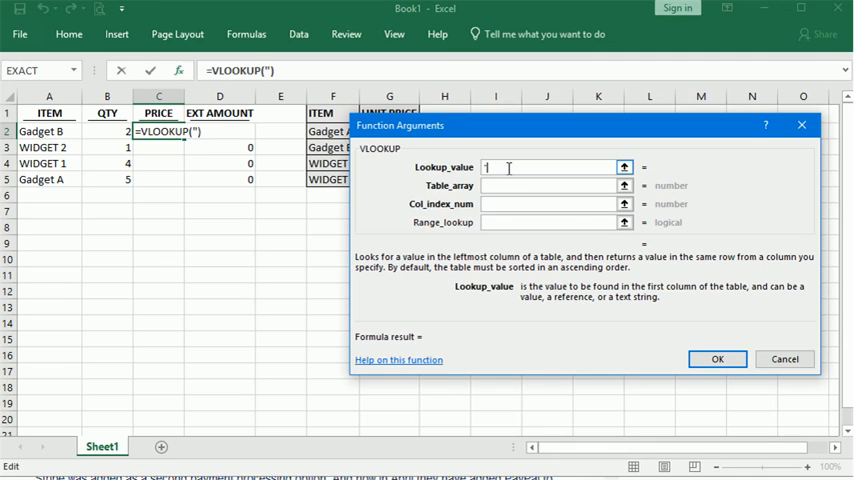
{"action": "type", "text": "abc"}
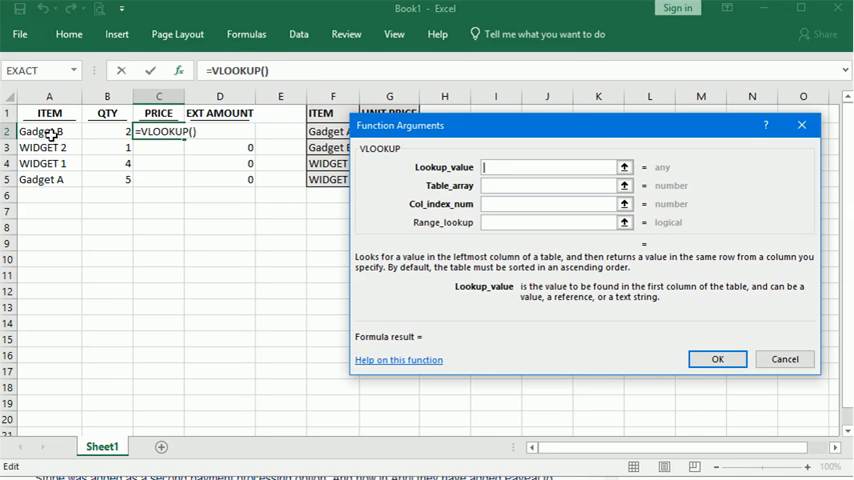
Step: Set A2 as the lookup value and F1:G5 as the table array
{"action": "left_click", "coordinate": [48, 132]}
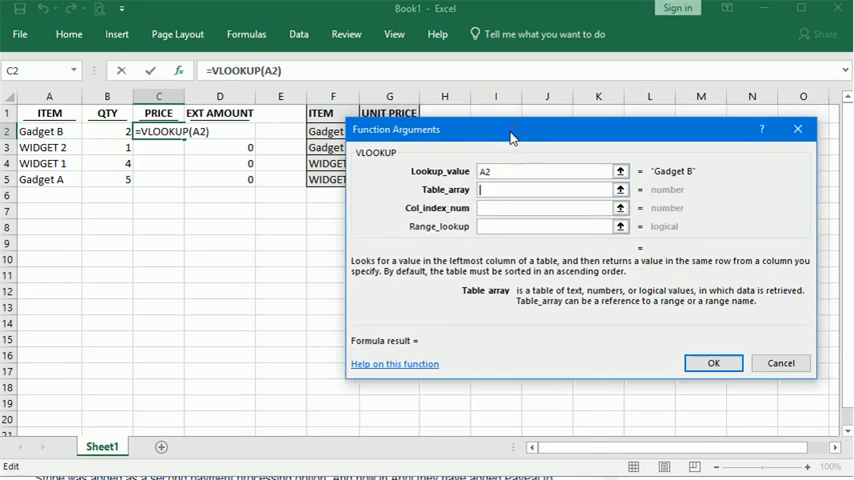
{"action": "left_click_drag", "start_coordinate": [510, 136], "coordinate": [444, 174]}
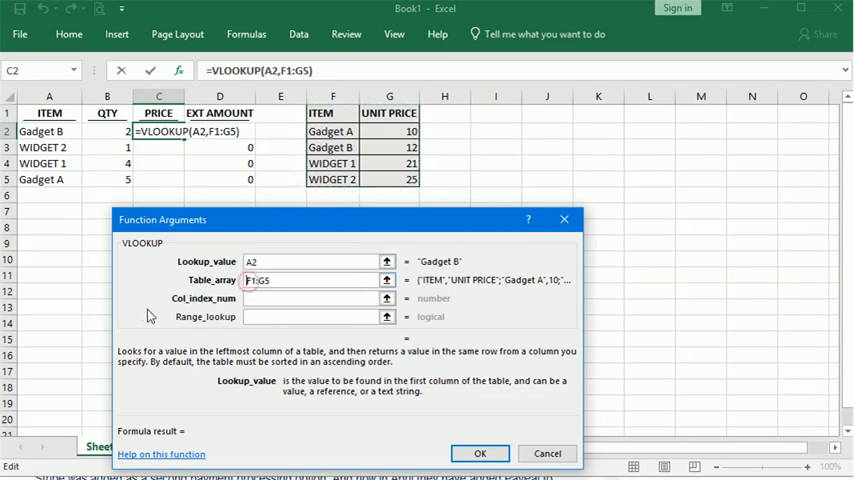
Step: Make the table array whole columns F:G, column index 2 and range lookup false, previewing 12
{"action": "key", "text": "f4"}
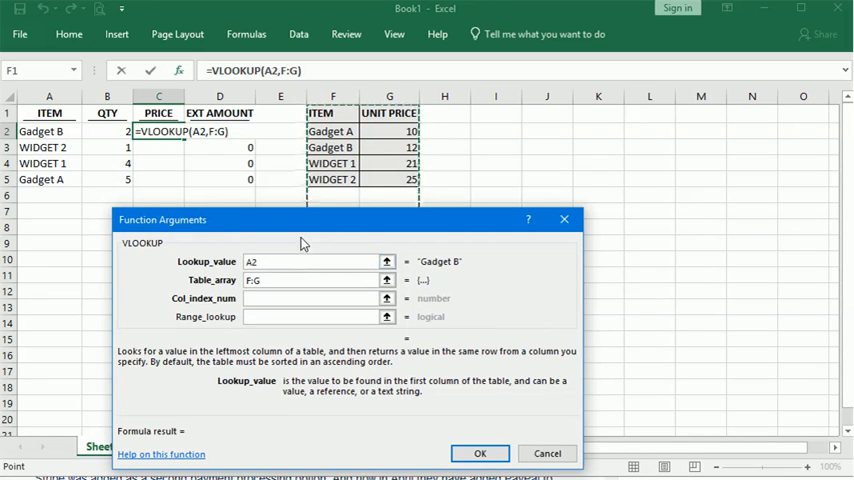
{"action": "mouse_move", "coordinate": [304, 244]}
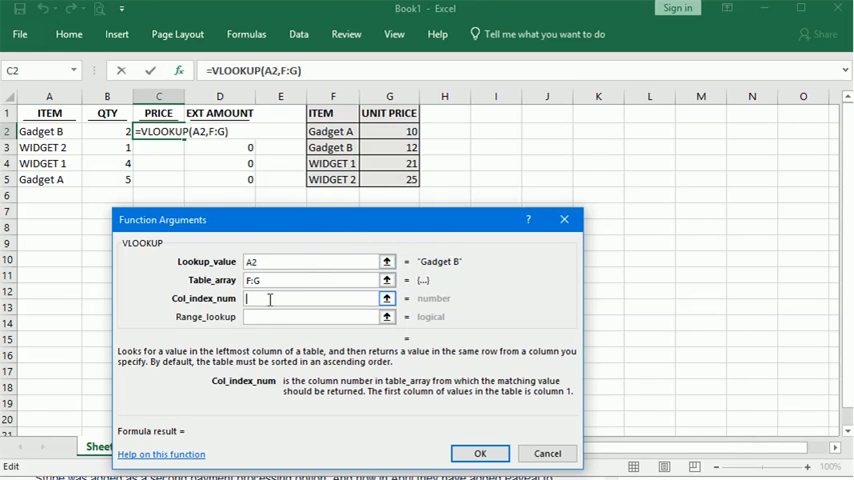
{"action": "type", "text": "2"}
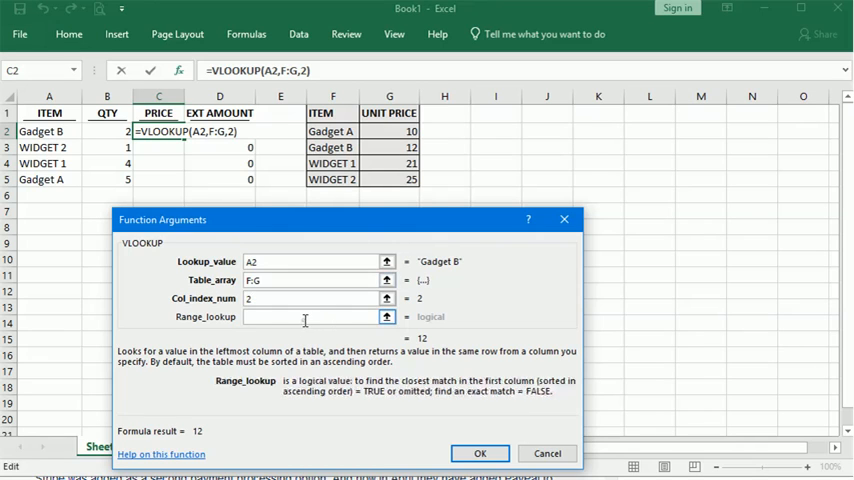
{"action": "type", "text": "f"}
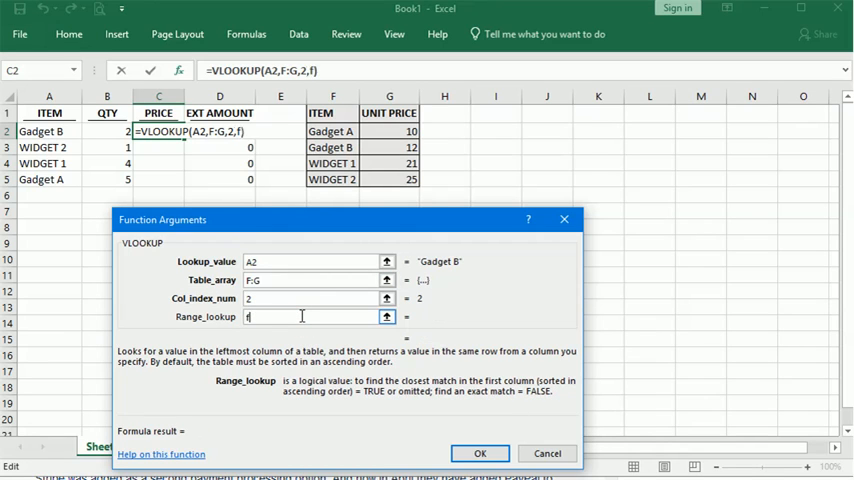
{"action": "type", "text": "alse"}
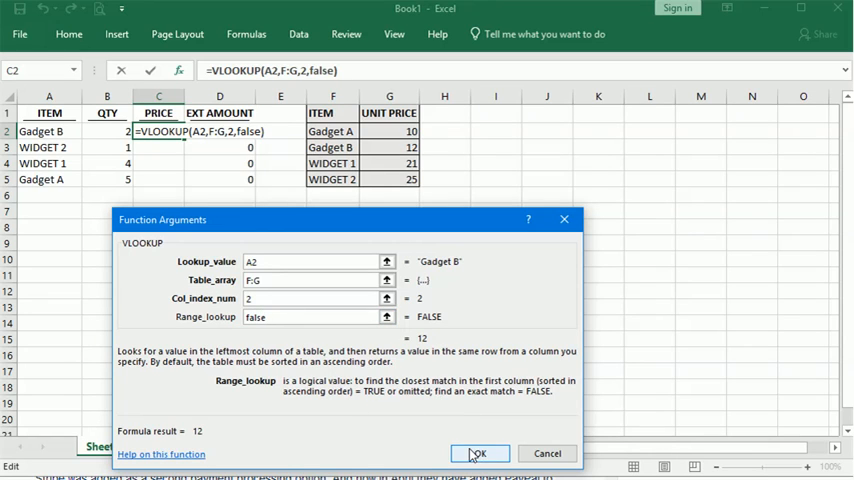
Step: Confirm the VLOOKUP in C2 and fill it down to C5, giving prices 12, 25, 21, 10
{"action": "left_click", "coordinate": [478, 452]}
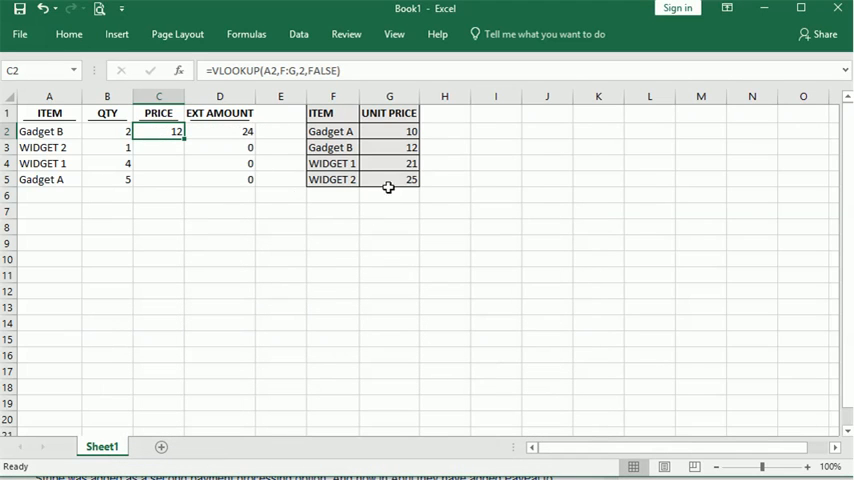
{"action": "mouse_move", "coordinate": [408, 148]}
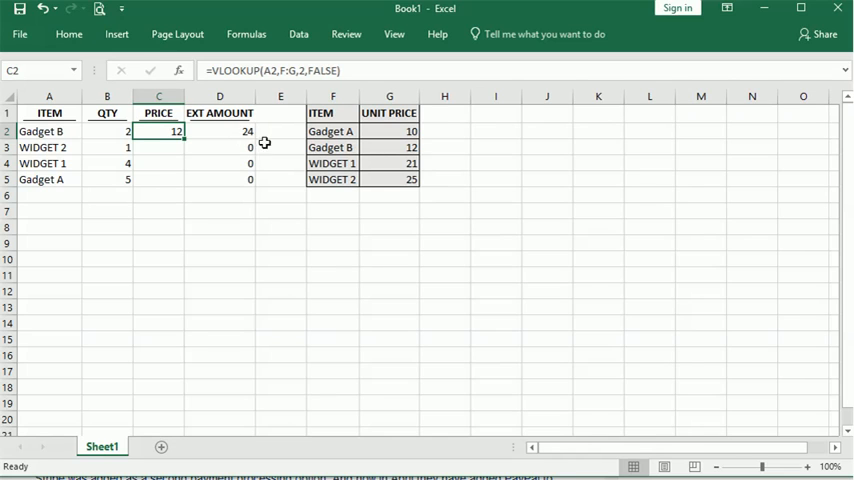
{"action": "mouse_move", "coordinate": [184, 140]}
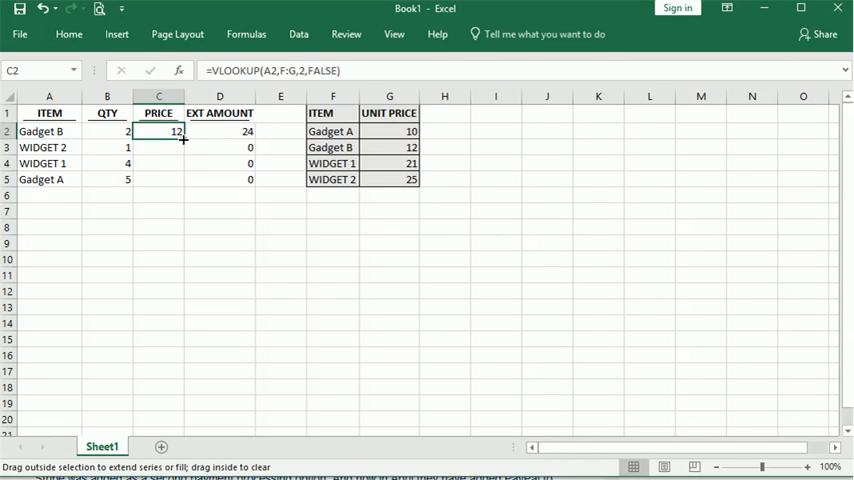
{"action": "left_click_drag", "start_coordinate": [182, 138], "coordinate": [160, 180]}
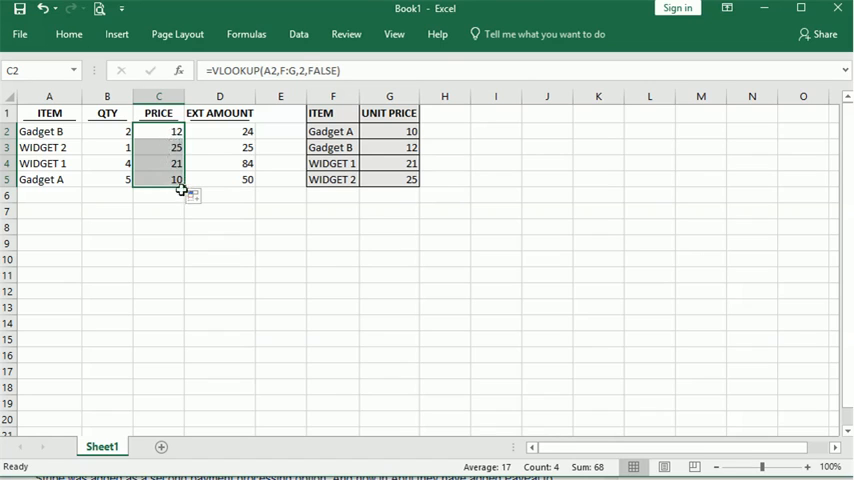
{"action": "mouse_move", "coordinate": [176, 208]}
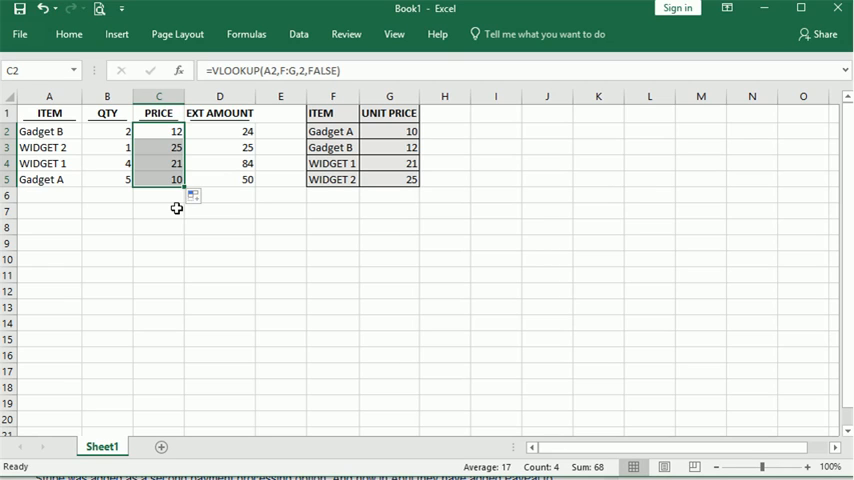
{"action": "mouse_move", "coordinate": [144, 126]}
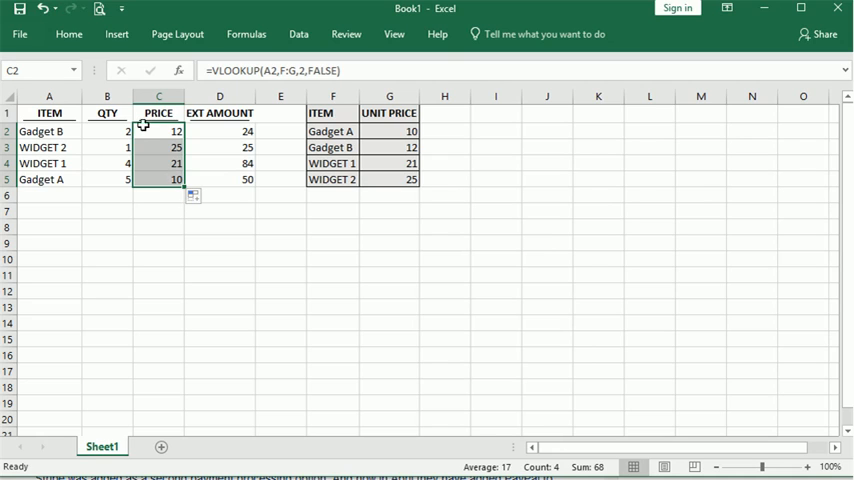